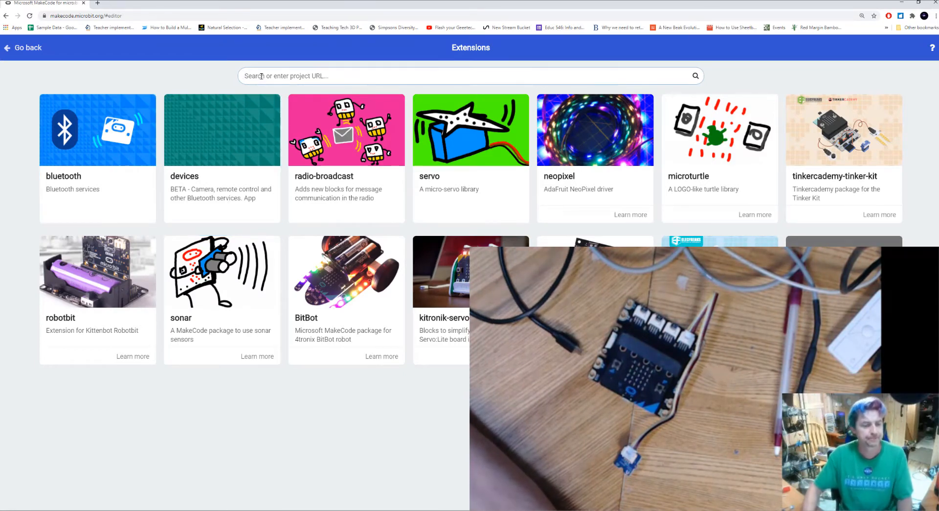
Add the Grove extension (searched as "grove") so its block category appears in the editor.
text(grove)
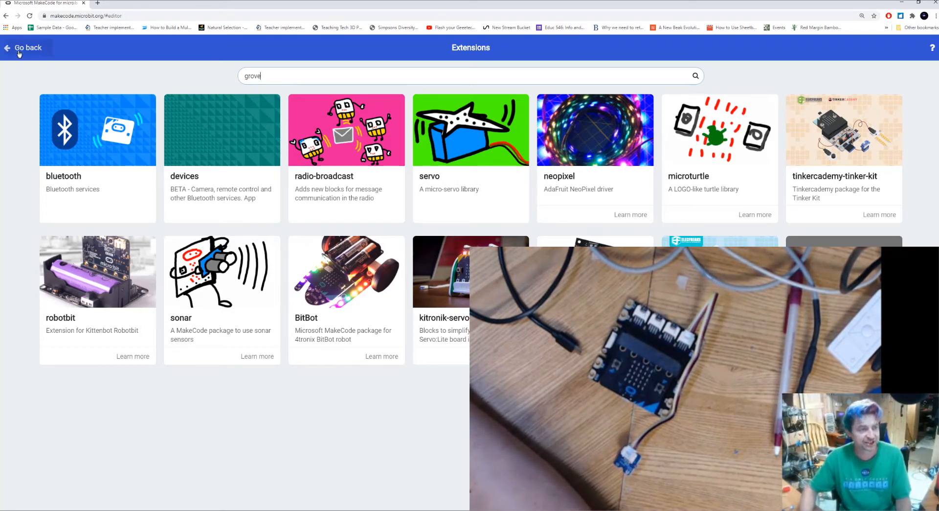
click(27, 48)
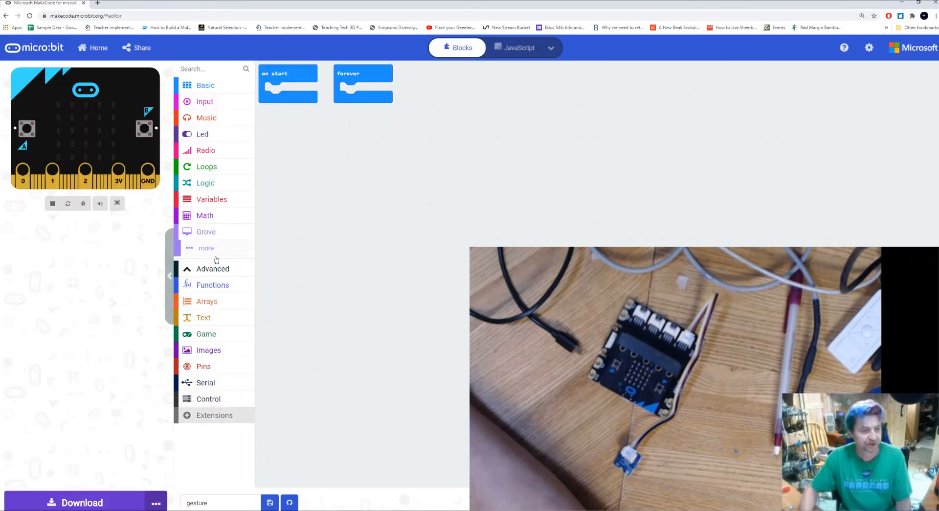
click(213, 268)
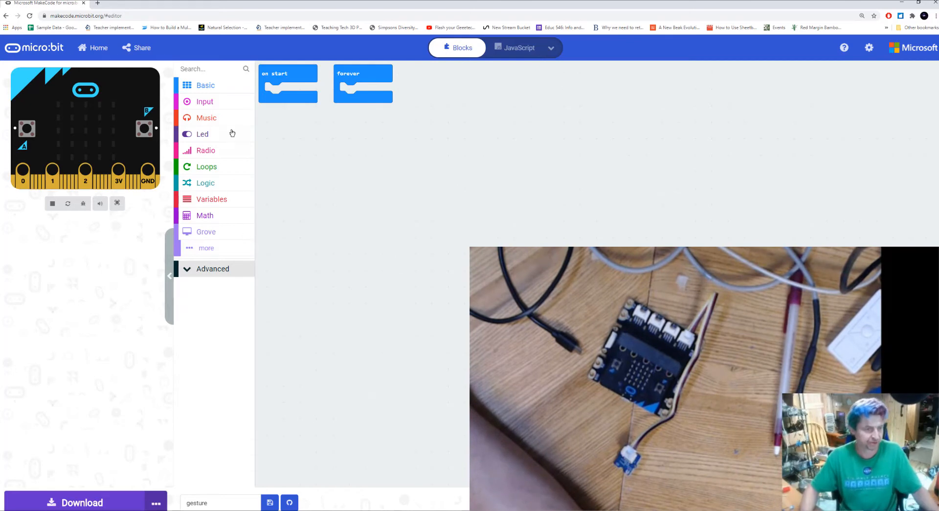
click(212, 268)
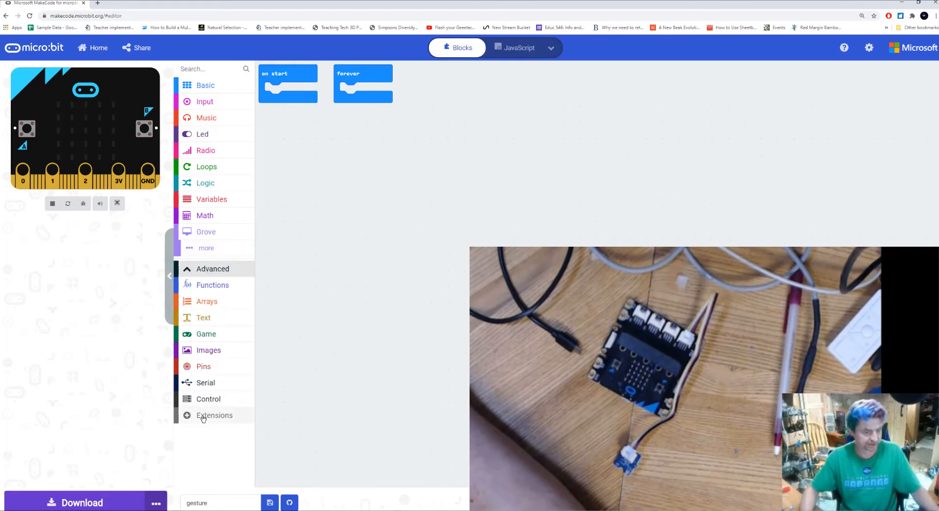
click(214, 415)
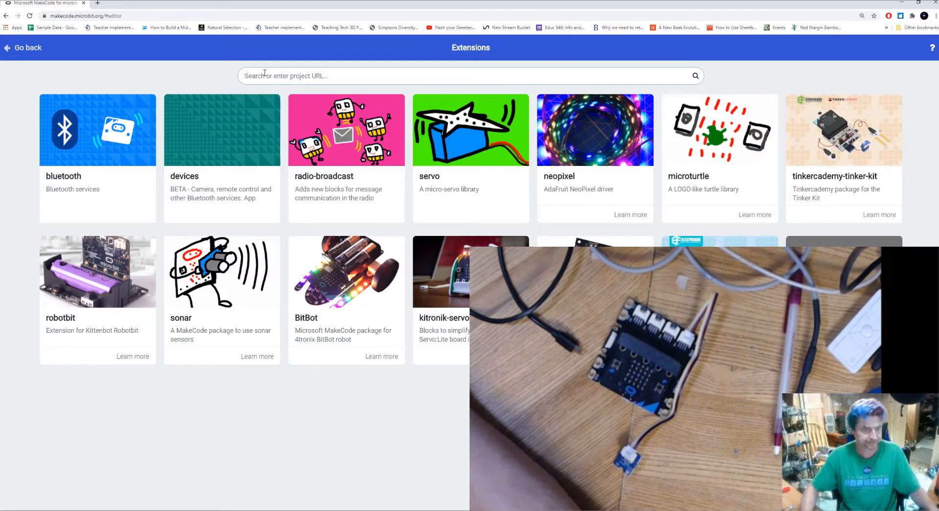
text(grove)
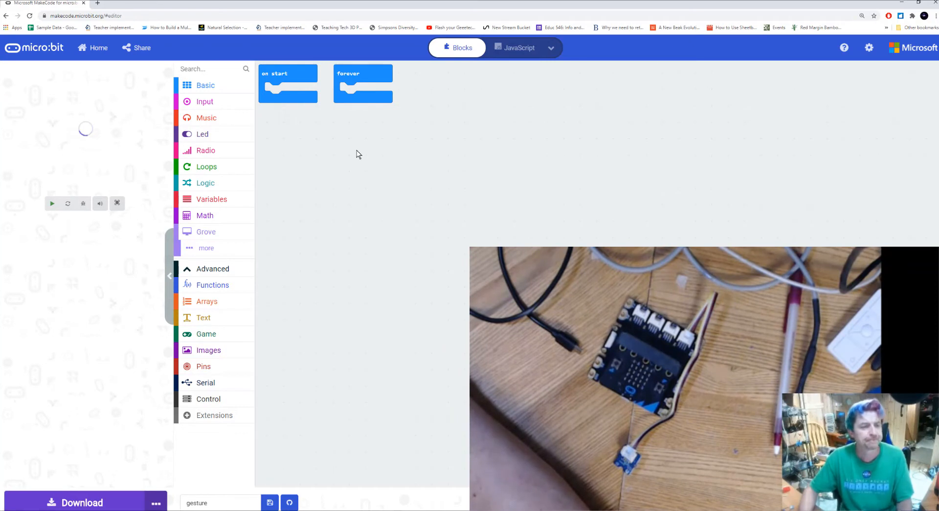
mouse_move(206, 231)
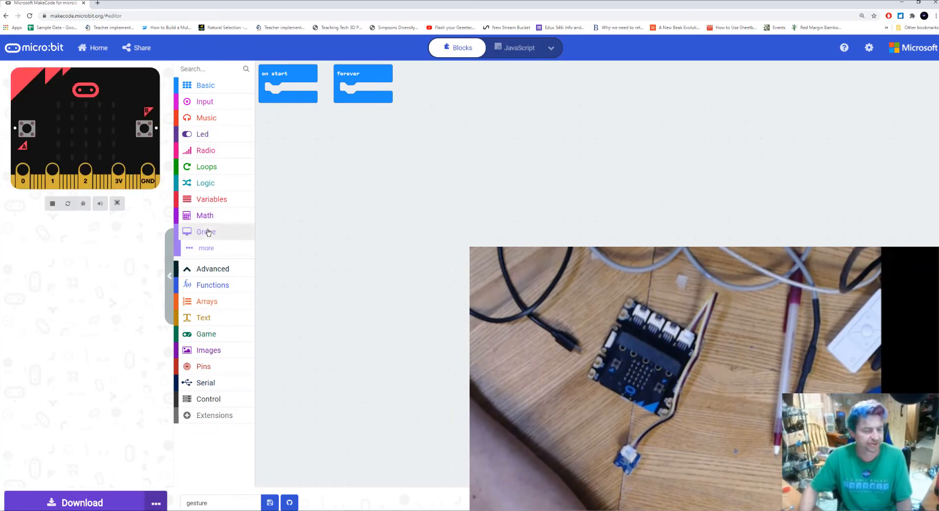
Place Grove's init gesture block inside the on start block.
click(205, 232)
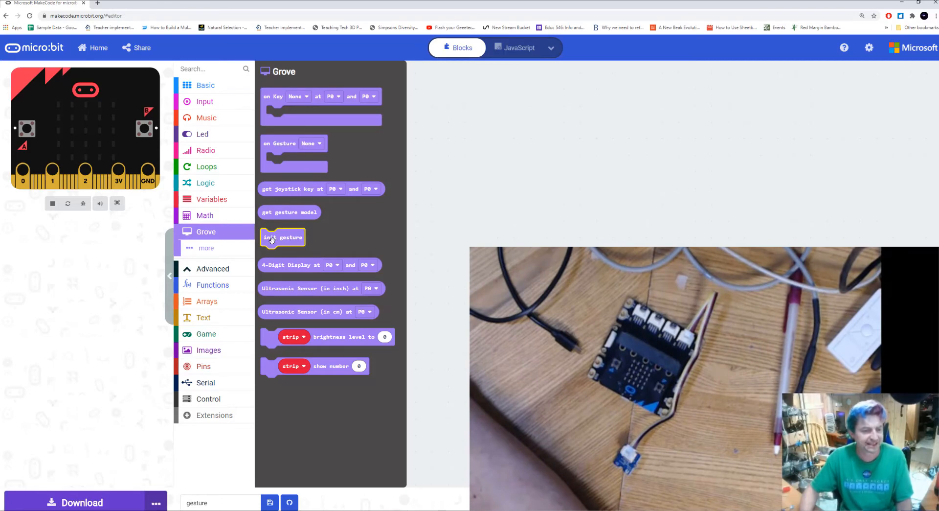
drag(283, 237, 349, 218)
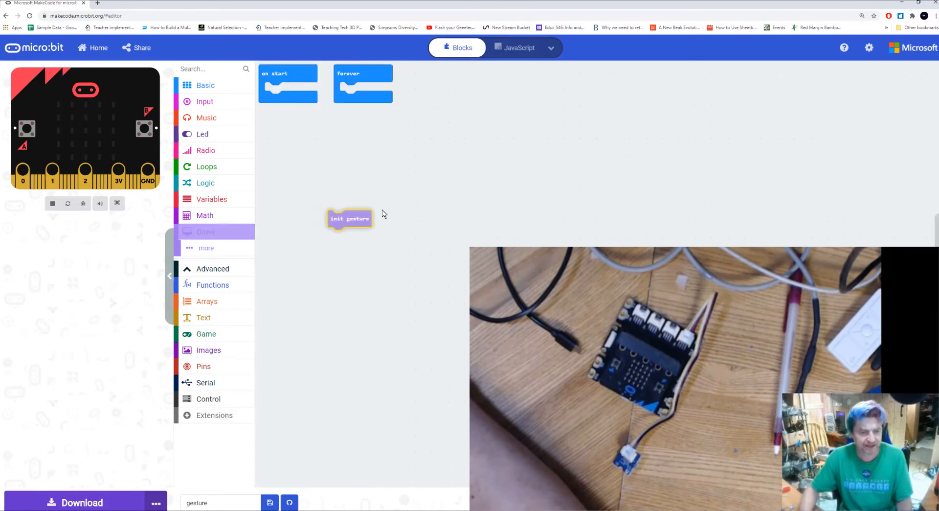
drag(349, 218, 397, 202)
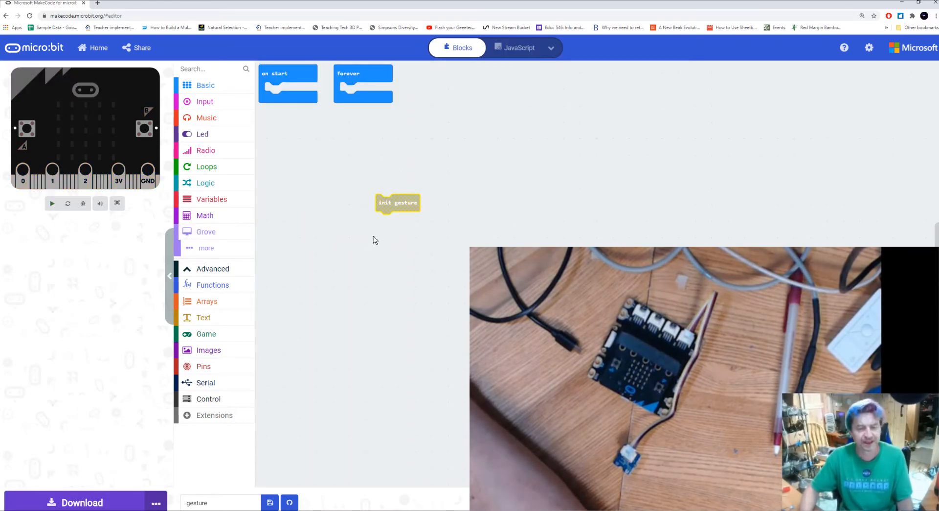
click(52, 202)
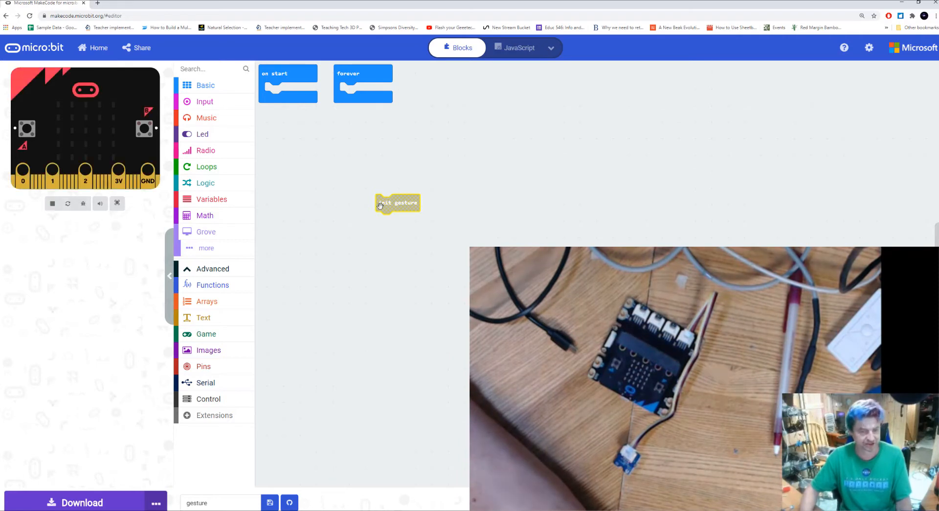
drag(398, 203, 293, 90)
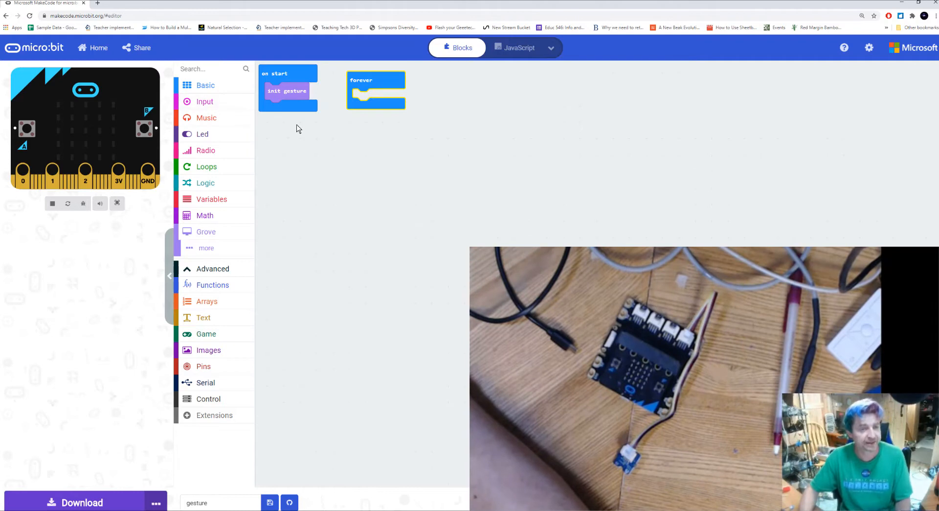
mouse_move(303, 180)
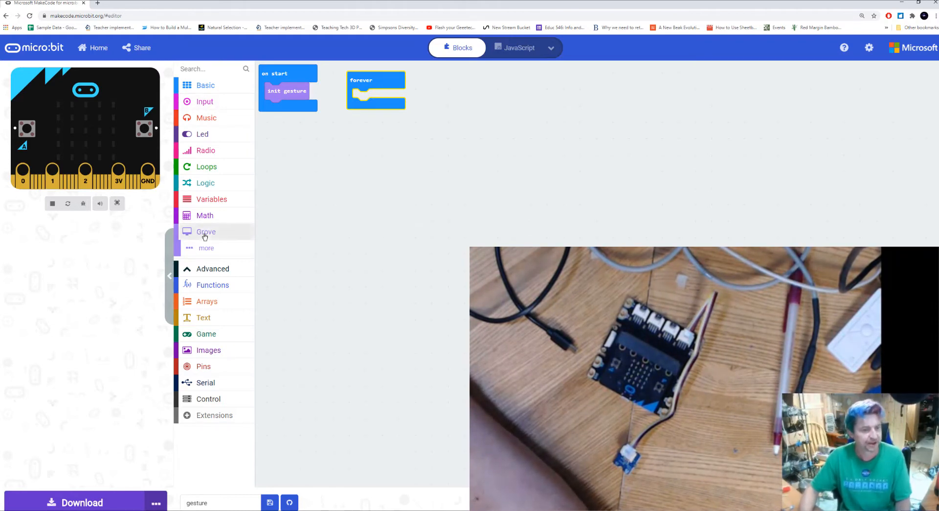
Add an on Gesture Right handler below forever containing a show icon heart block.
click(206, 231)
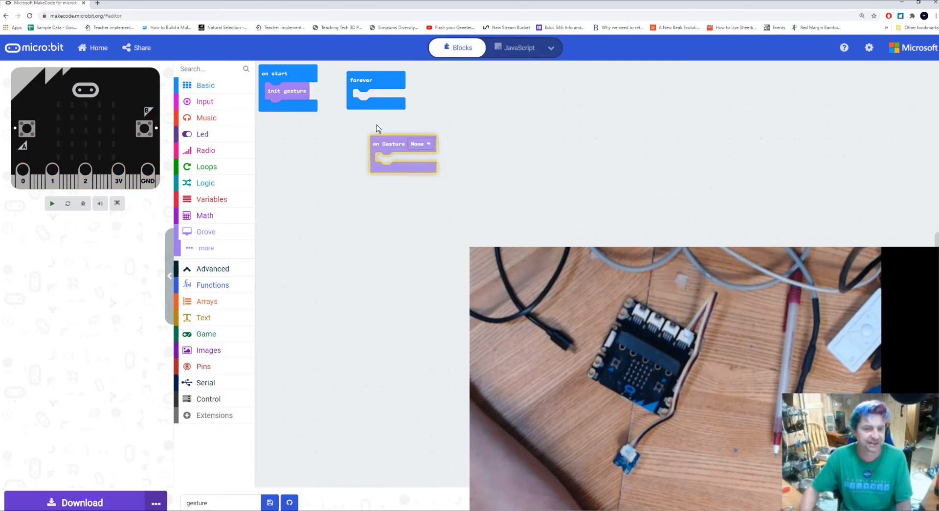
drag(403, 143, 387, 108)
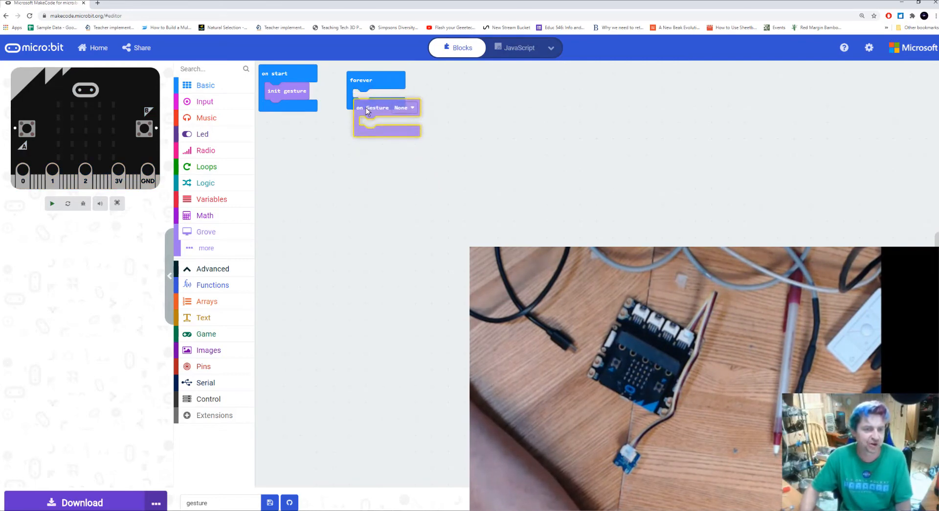
drag(386, 108, 383, 145)
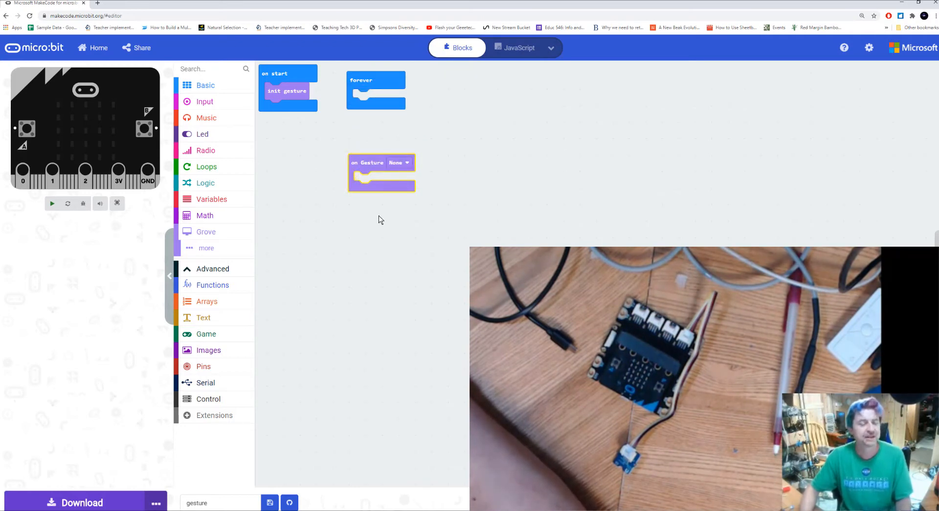
click(52, 202)
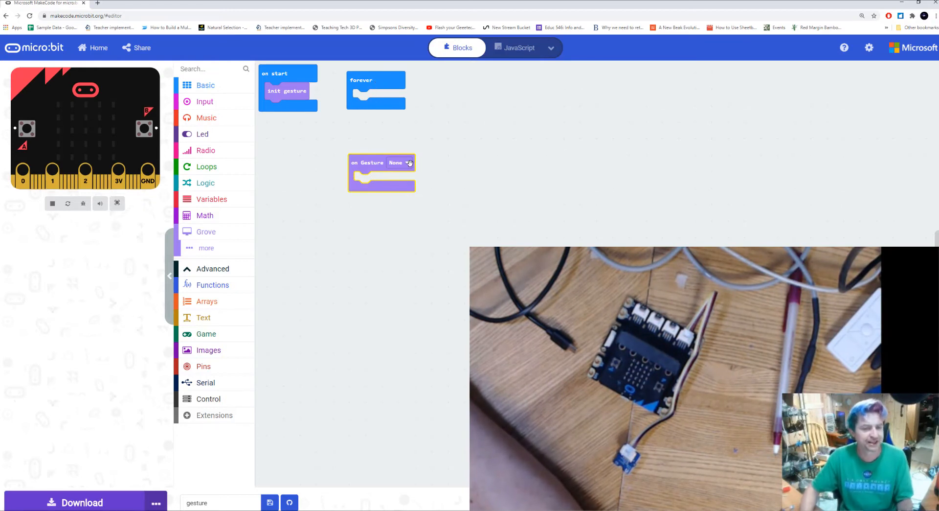
click(398, 162)
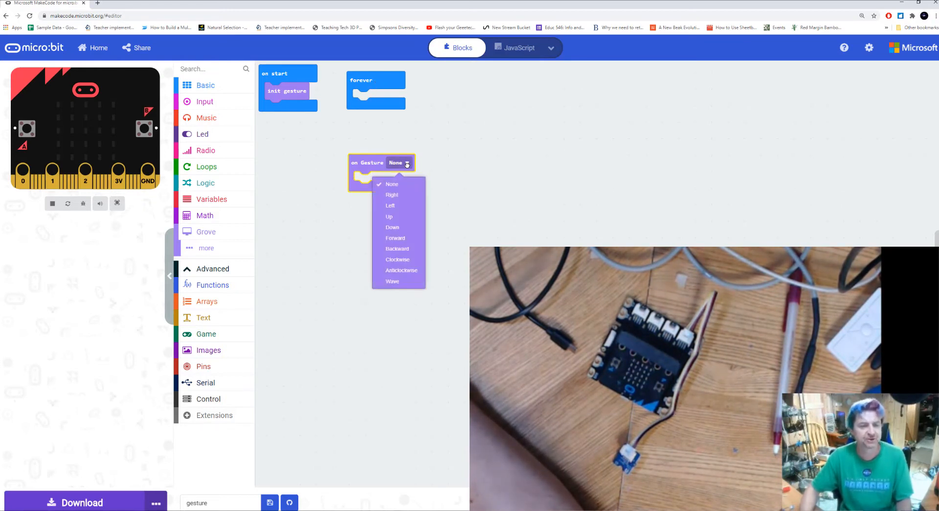
click(391, 195)
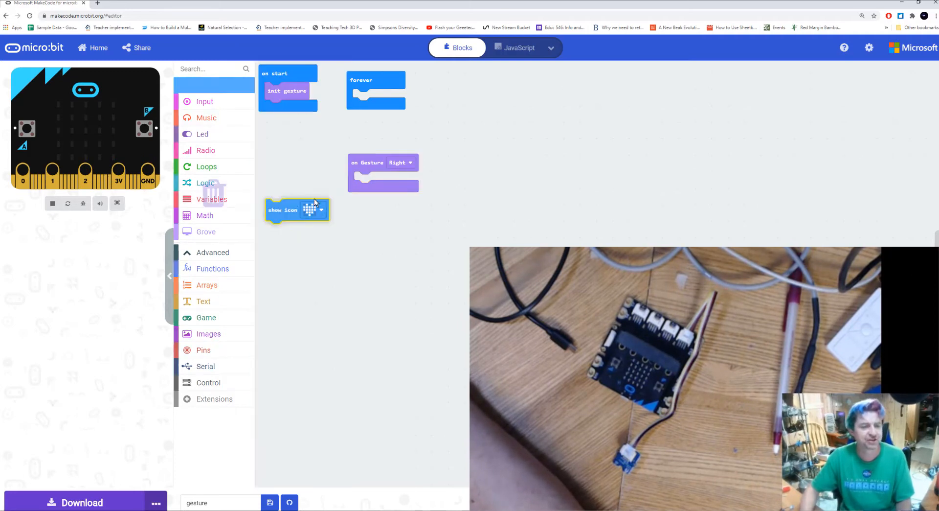
drag(296, 209, 383, 183)
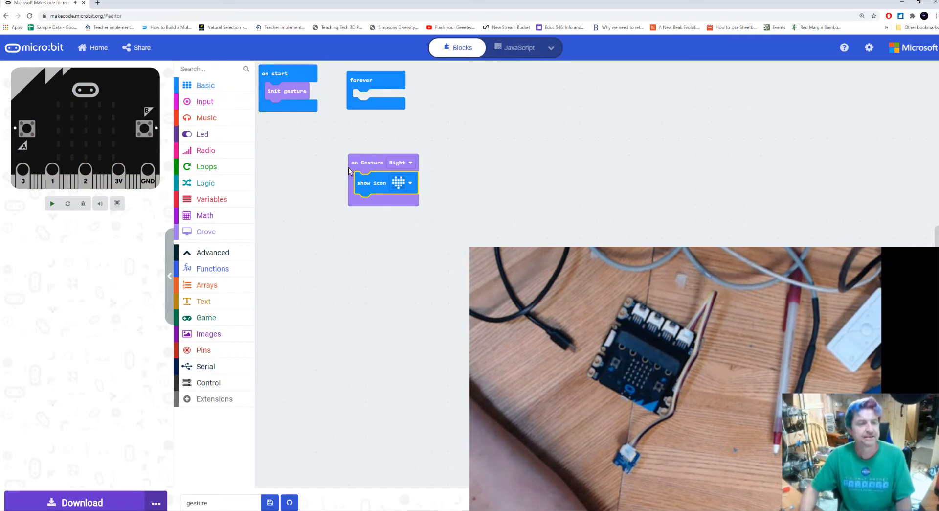
Add an on Gesture Left handler with its own icon and place it beside the Right handler.
click(206, 232)
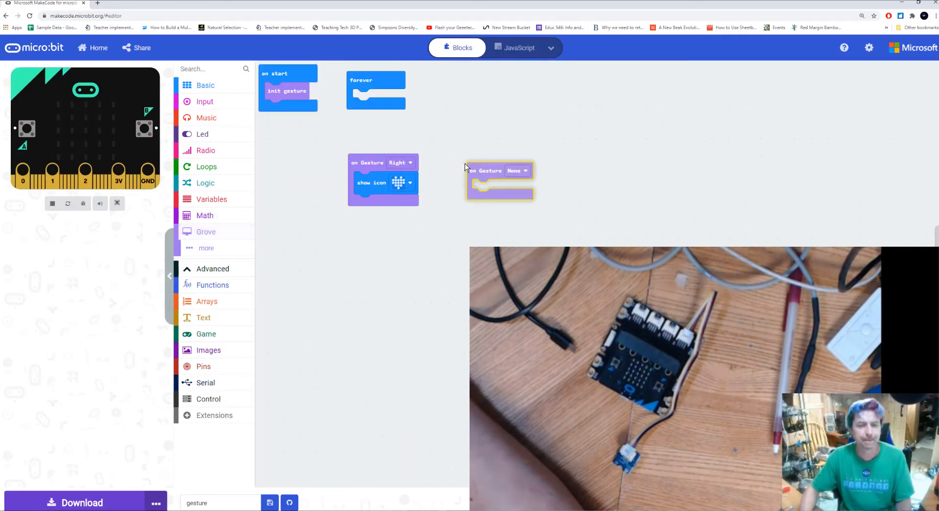
click(508, 162)
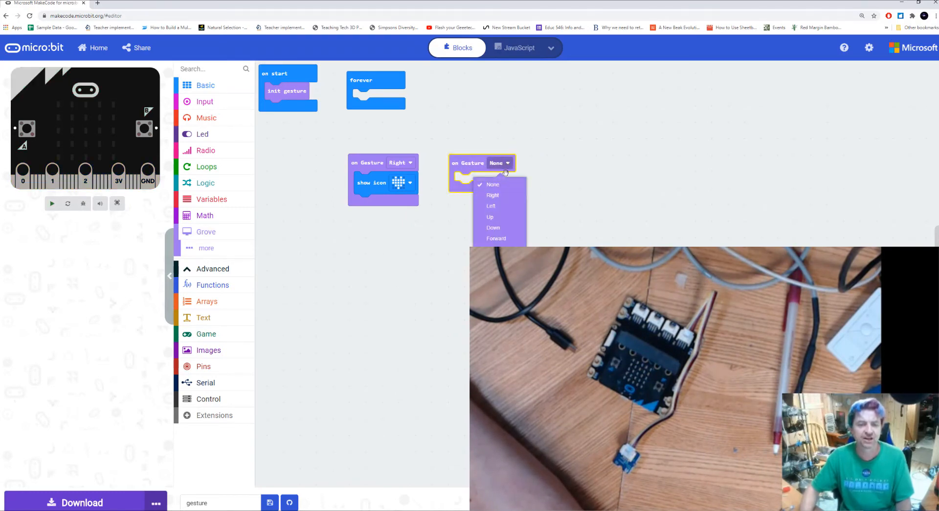
click(491, 206)
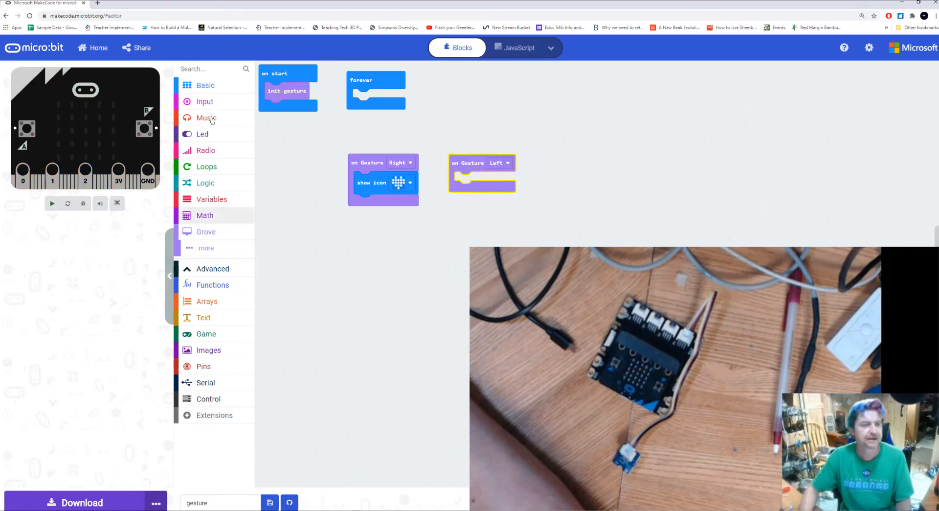
click(204, 85)
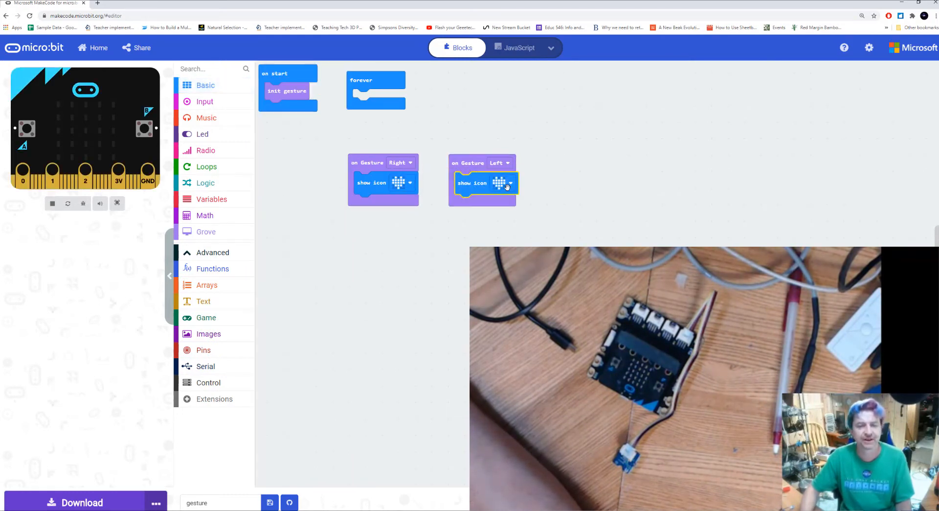
click(510, 183)
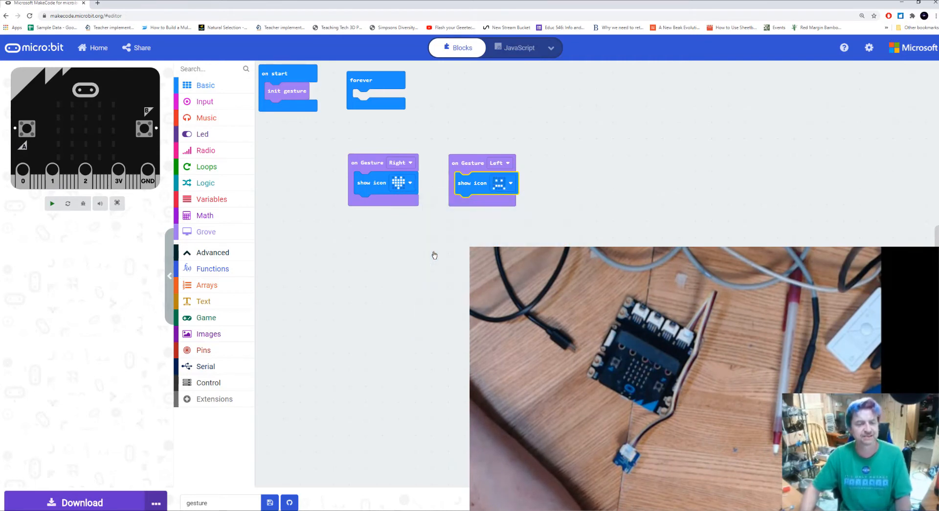
mouse_move(477, 161)
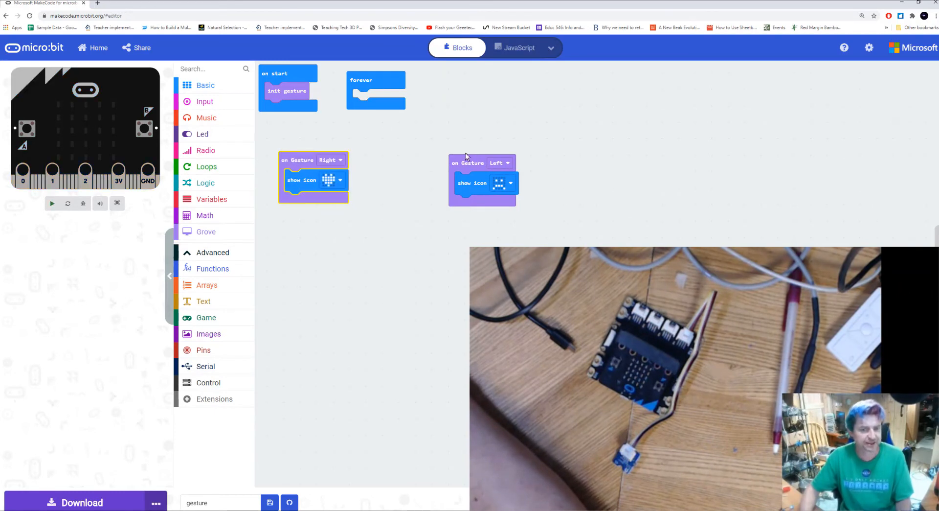
drag(483, 162, 410, 161)
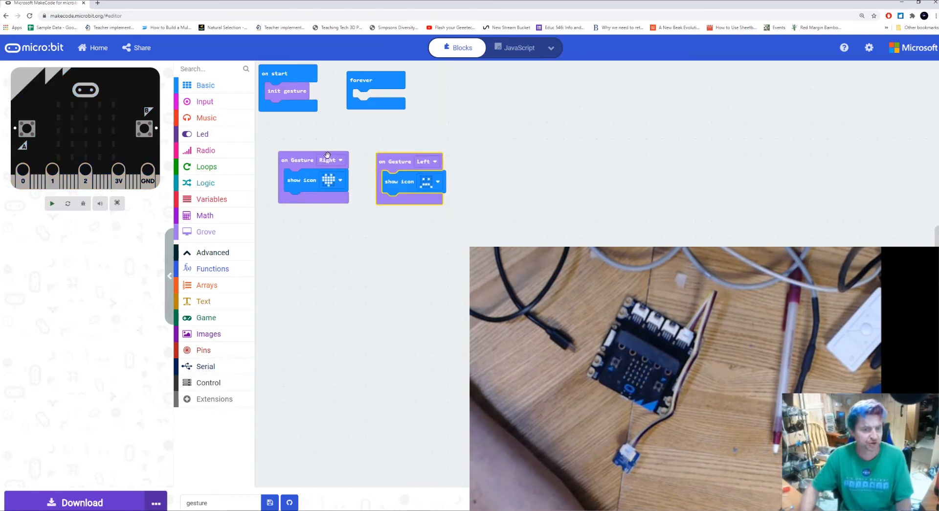
mouse_move(361, 79)
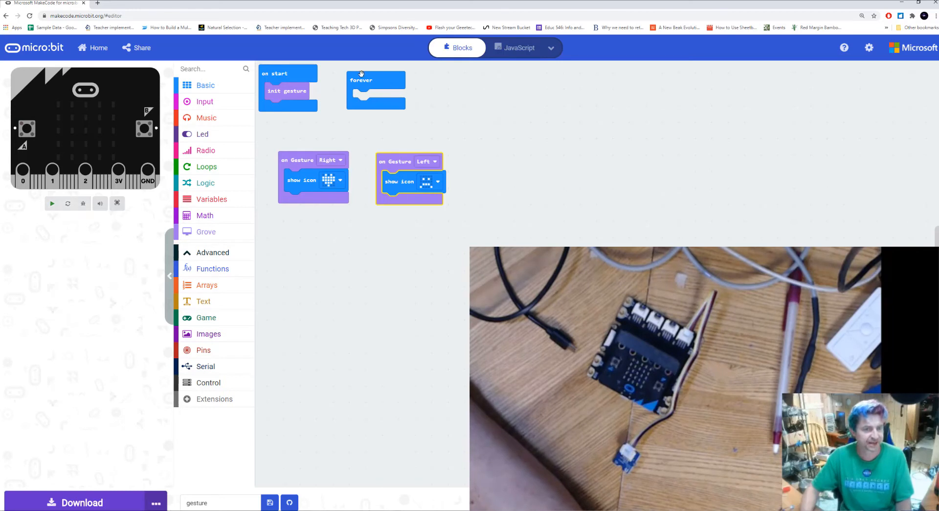
click(52, 202)
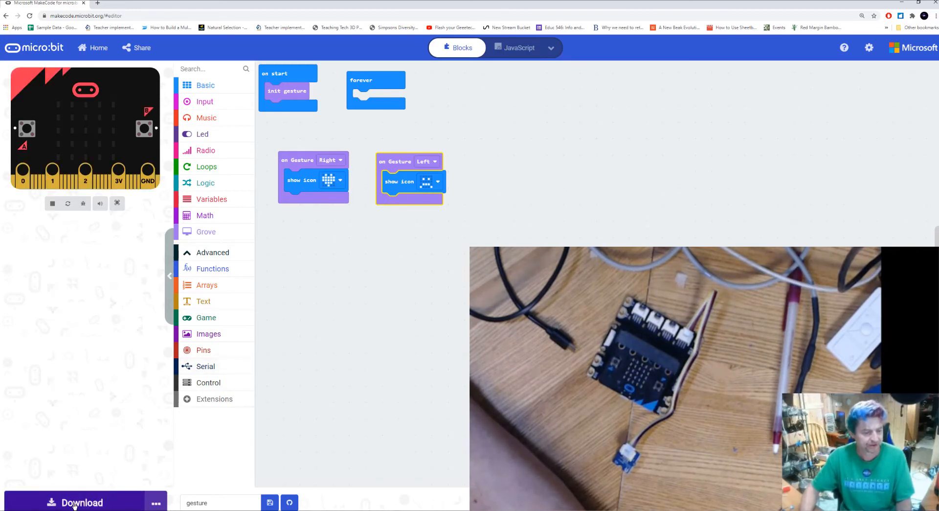
Download the gesture program as a hex file and bring up File Explorer.
click(82, 501)
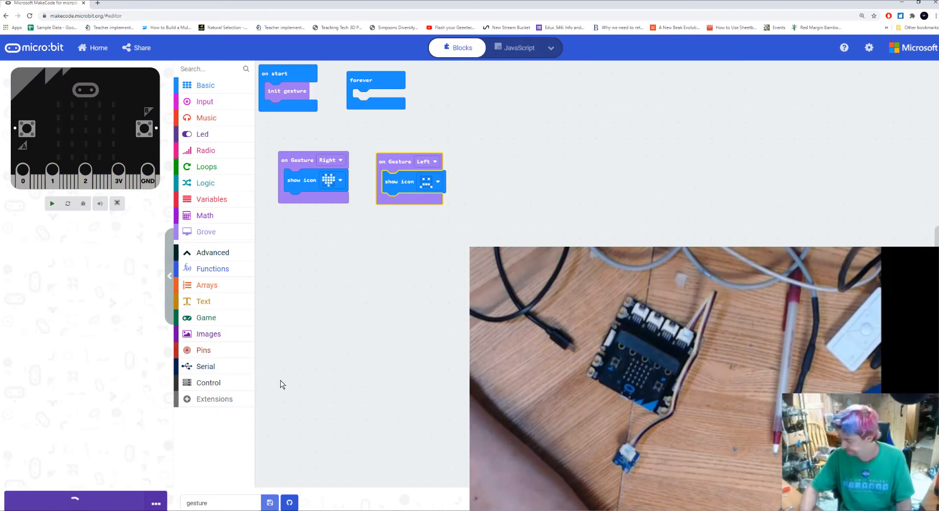
click(73, 502)
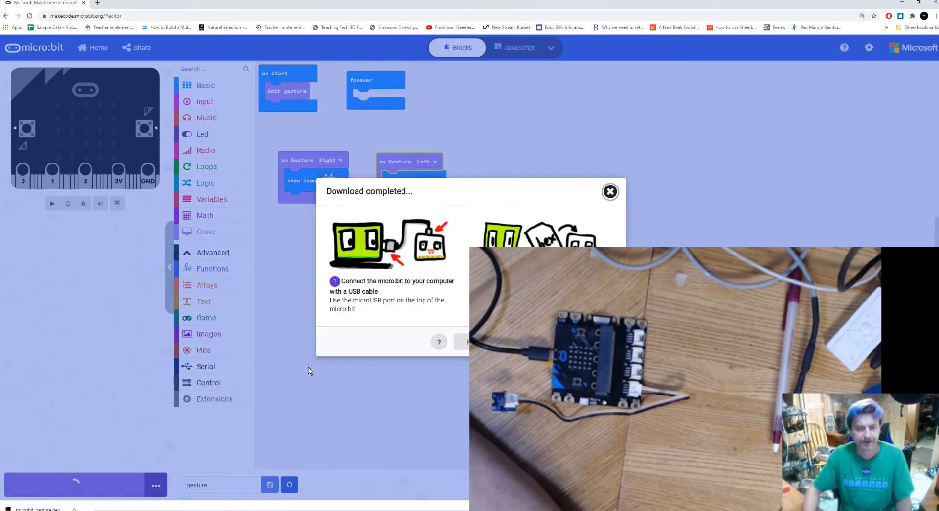
click(609, 192)
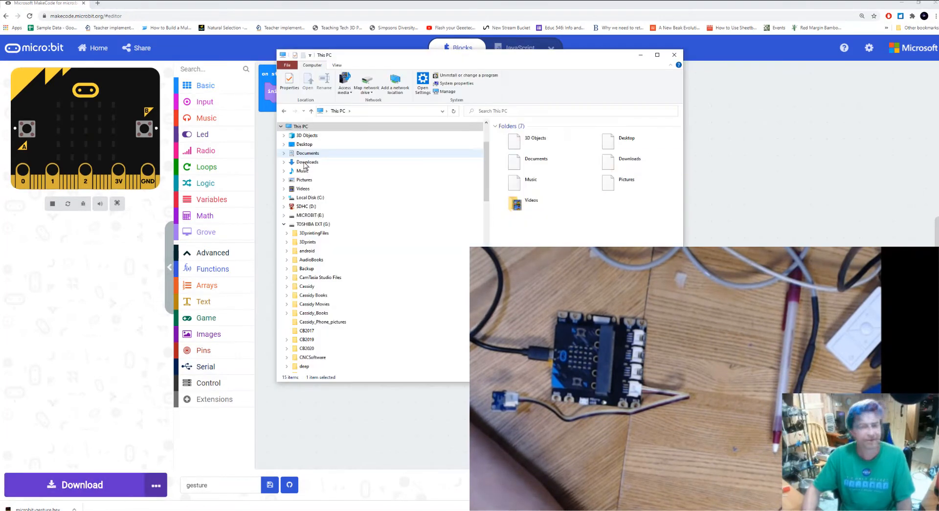
Go to the Downloads folder to copy the hex file onto the MICROBIT drive.
click(307, 161)
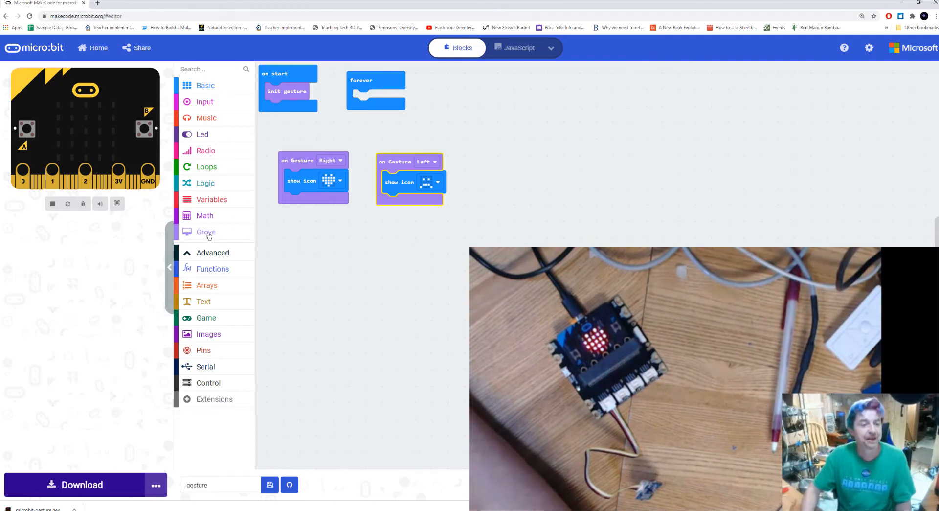
Add a third handler, on Gesture Up, showing its own diagonal icon.
click(205, 232)
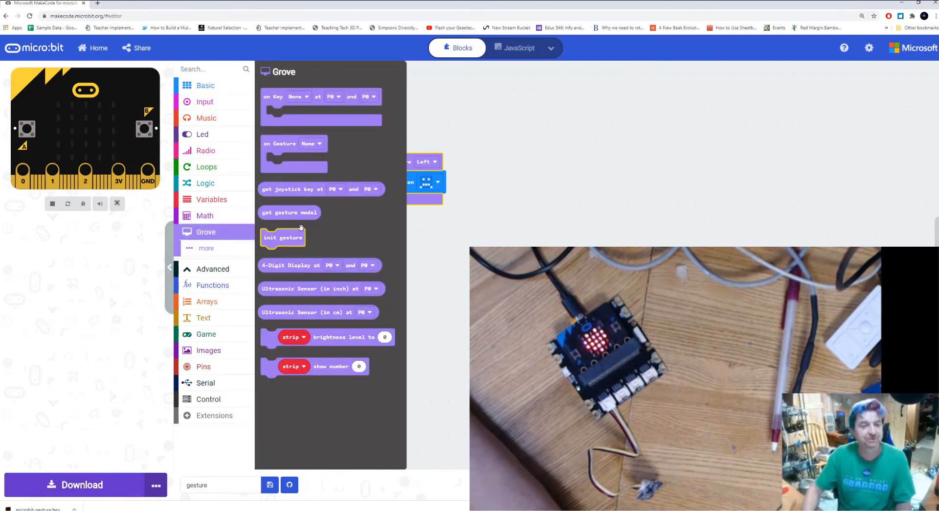
drag(294, 143, 498, 161)
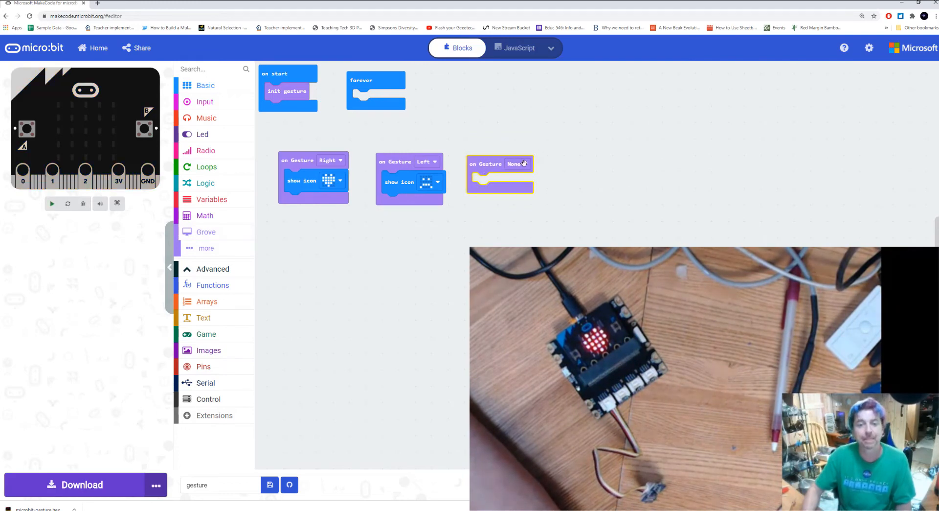
click(518, 163)
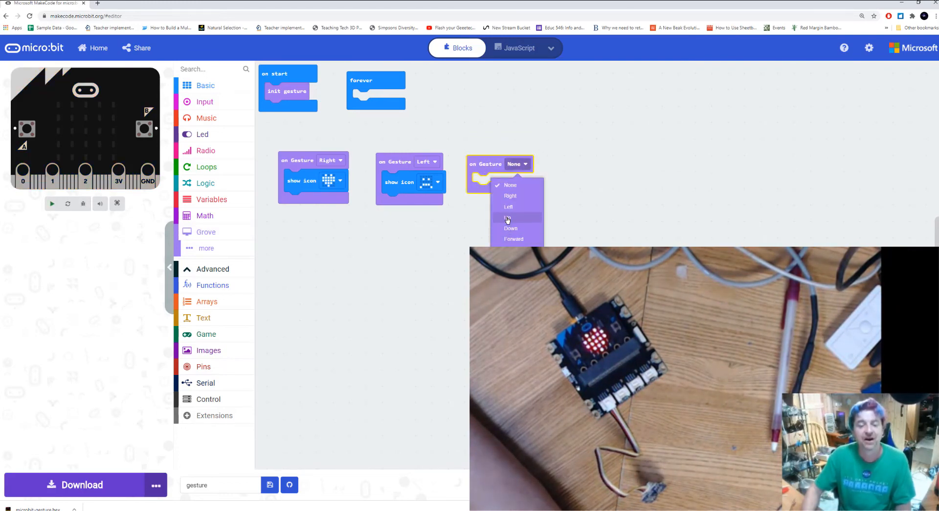
click(508, 217)
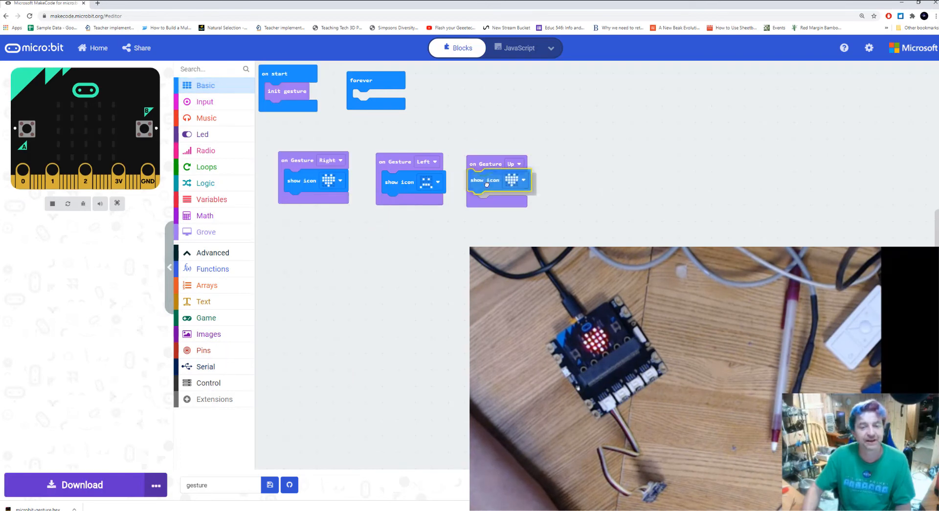
click(521, 184)
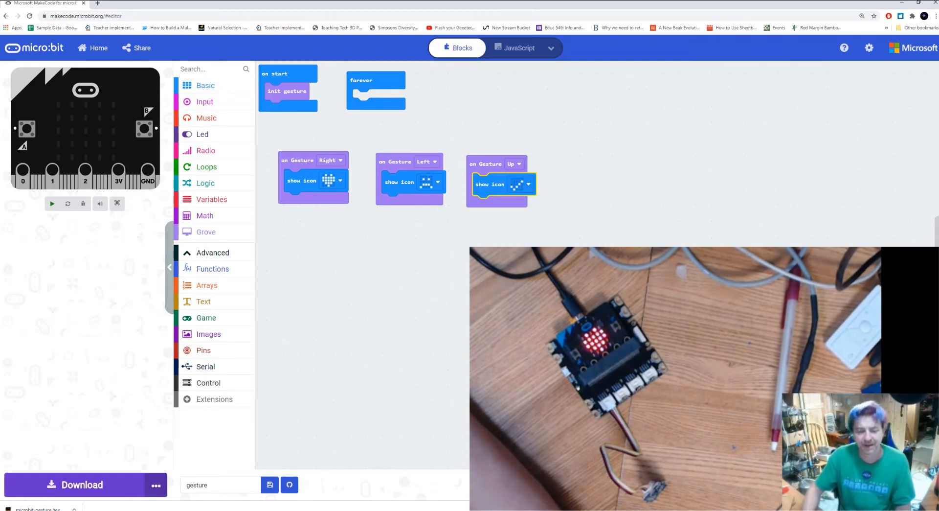
Download the three-gesture program, send microbit-gesture (1).hex to the micro:bit and close Explorer.
click(79, 484)
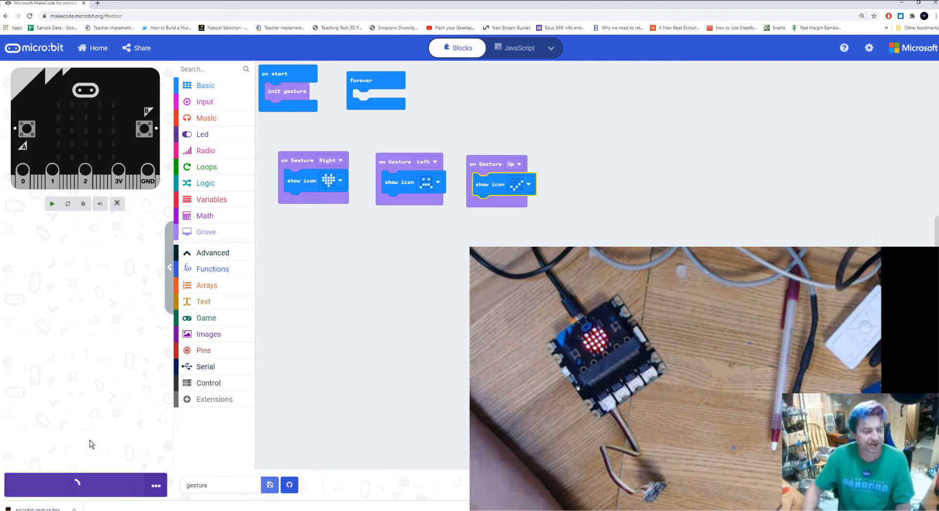
click(76, 484)
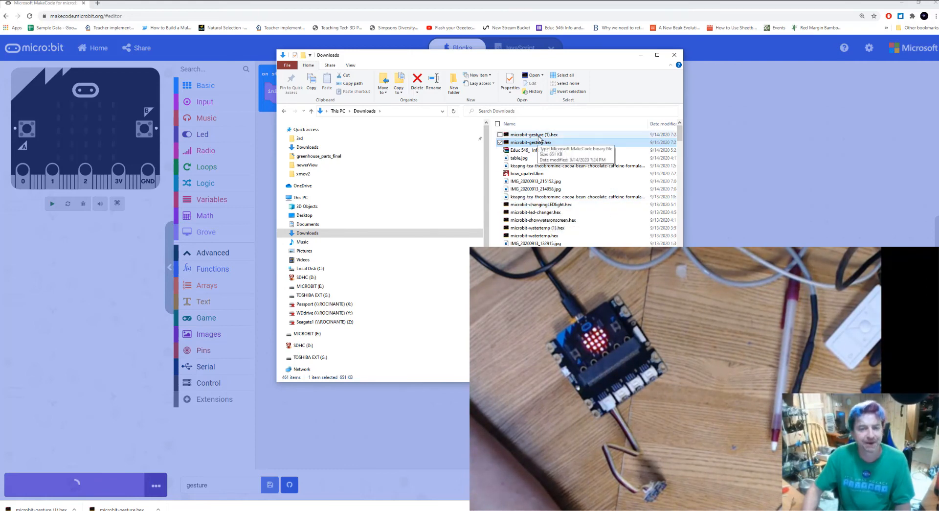
click(534, 134)
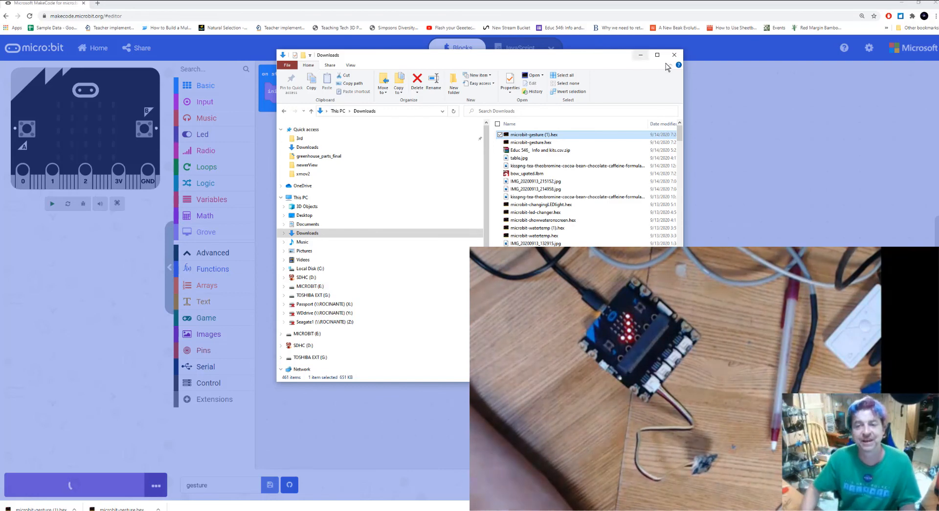
click(674, 55)
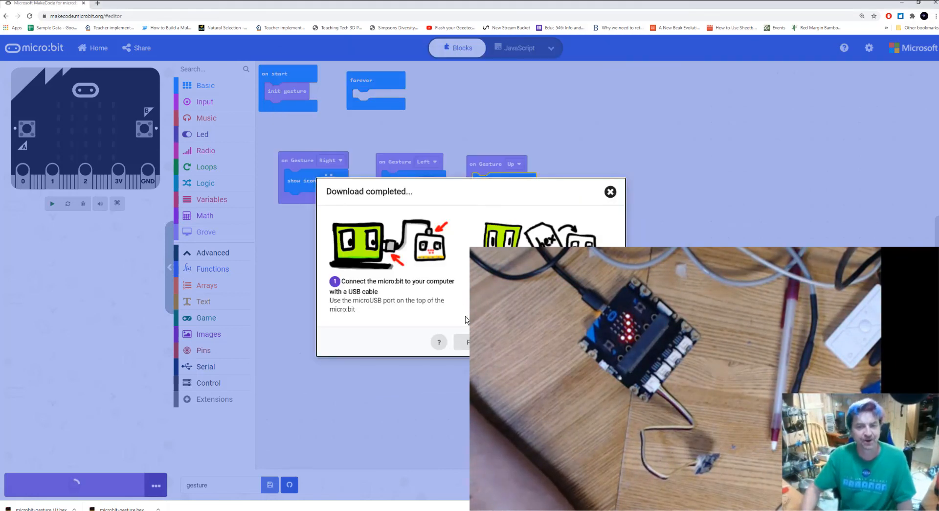
Dismiss the Download completed notice and review the three gesture handlers.
click(609, 192)
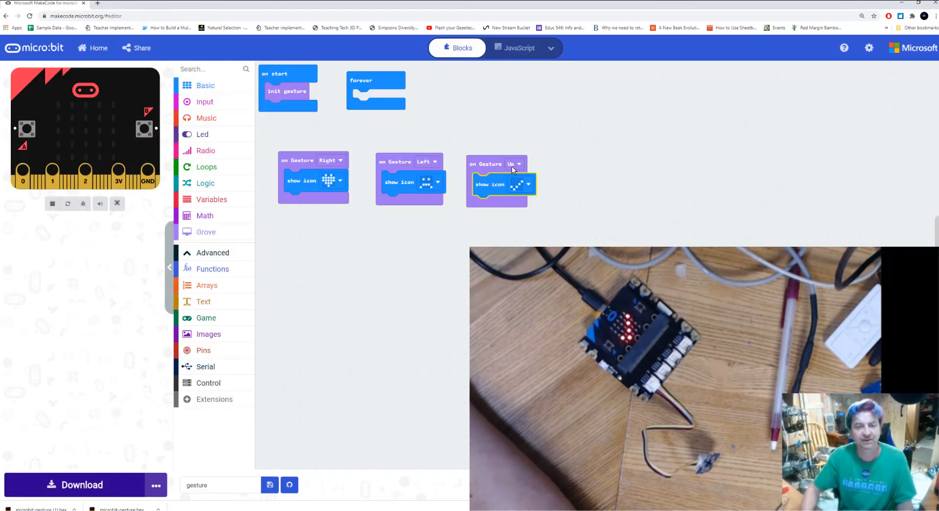
click(514, 164)
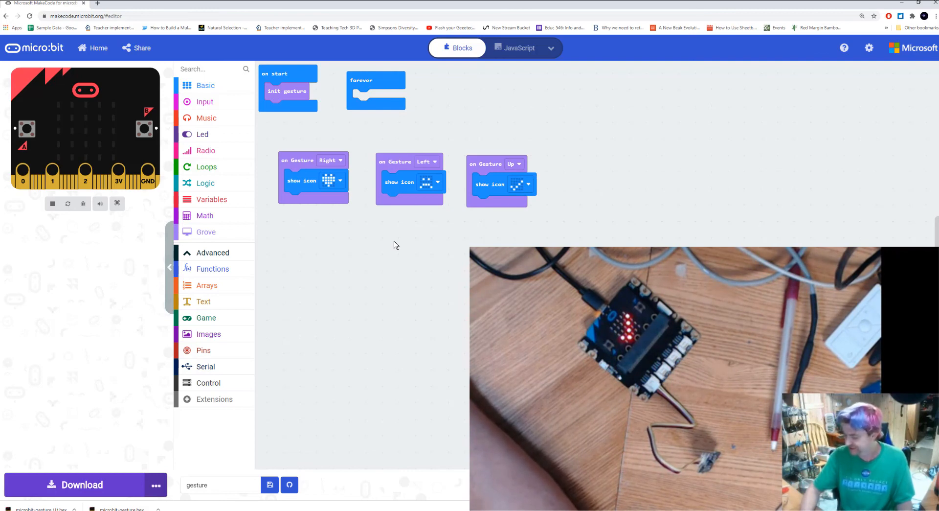
mouse_move(369, 257)
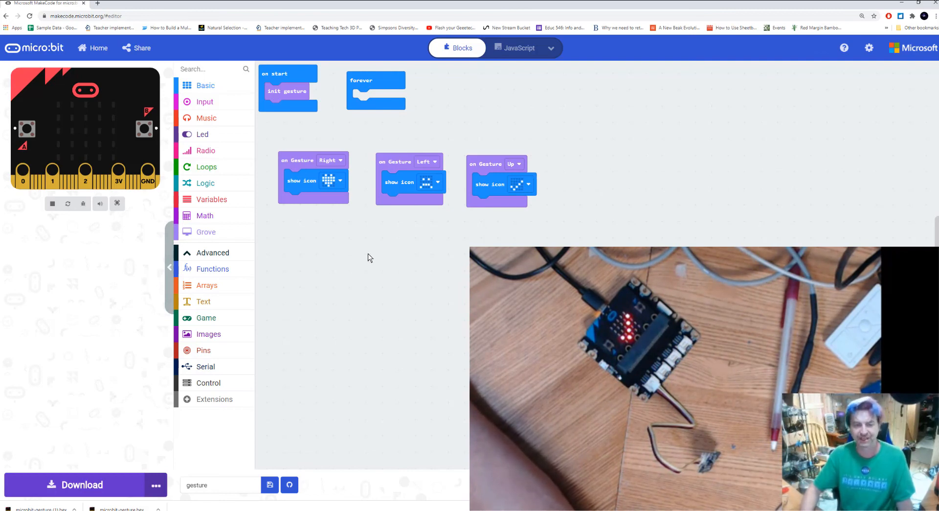
mouse_move(337, 214)
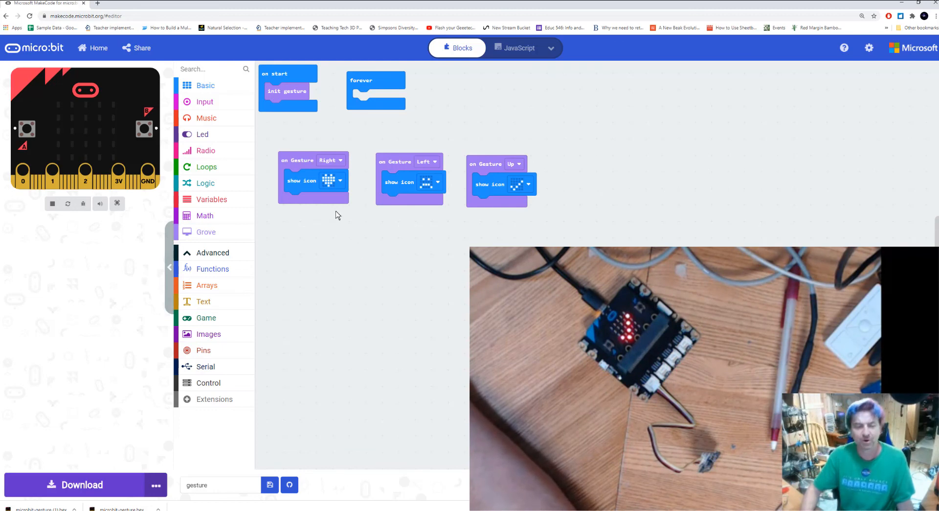
mouse_move(353, 247)
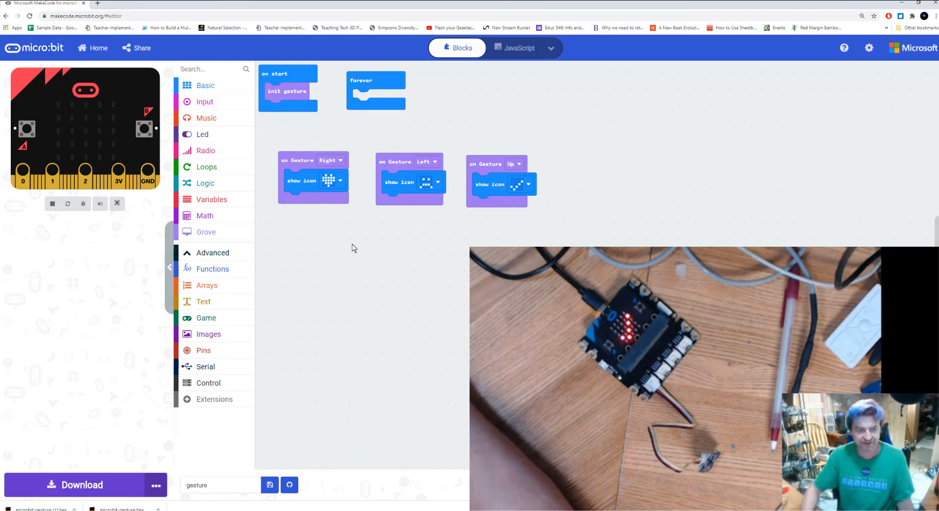
mouse_move(322, 167)
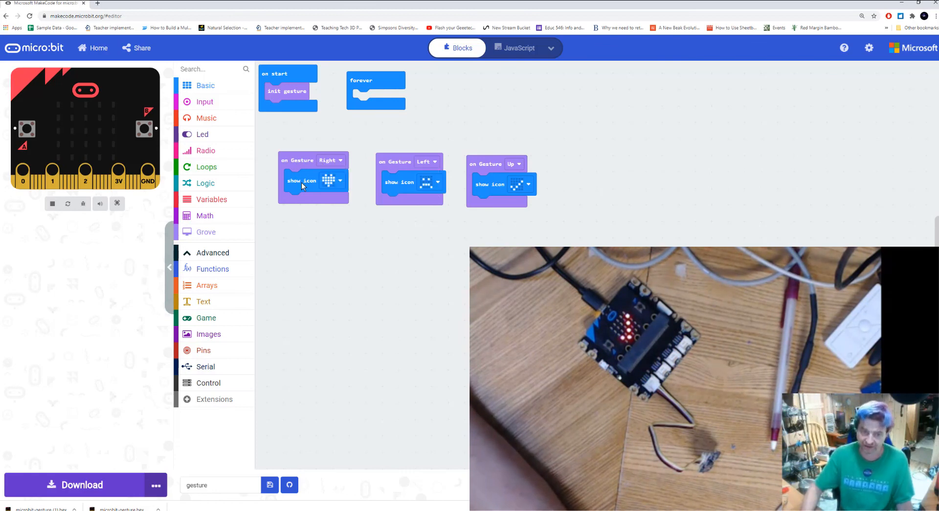
mouse_move(385, 197)
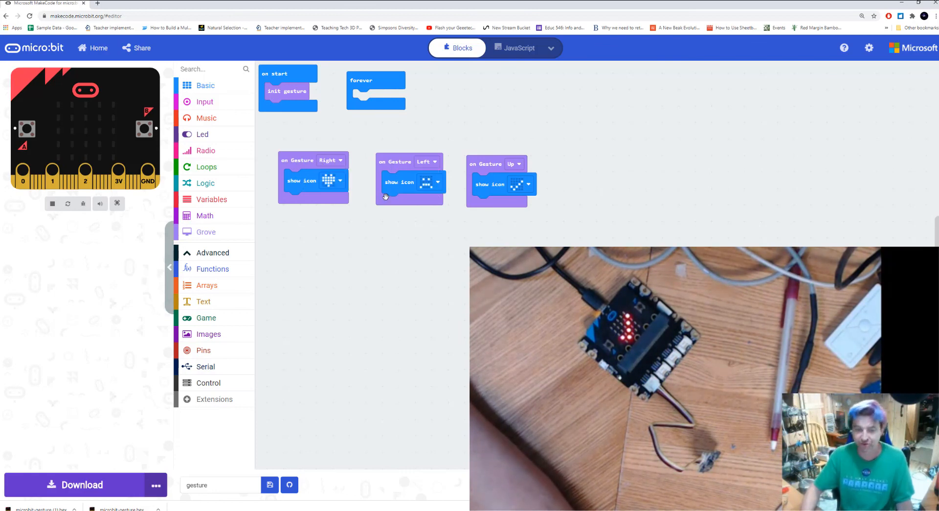